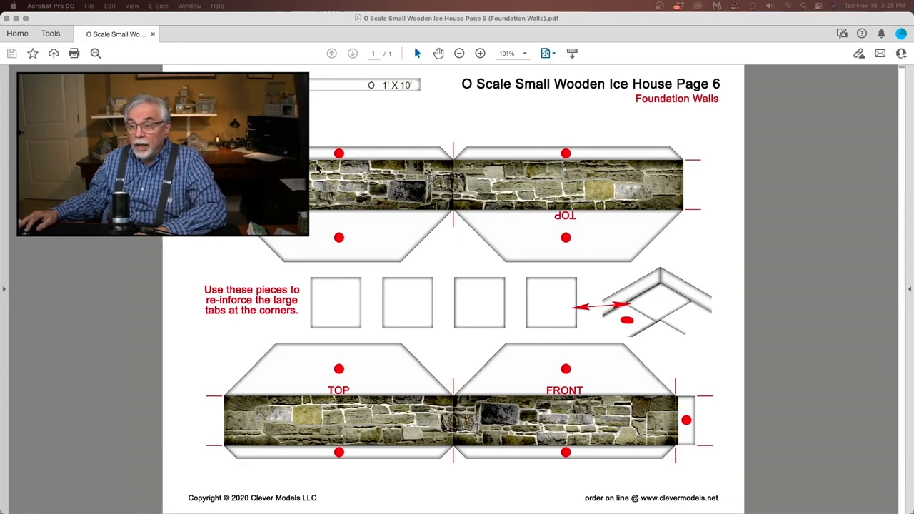
mouse_move(520, 324)
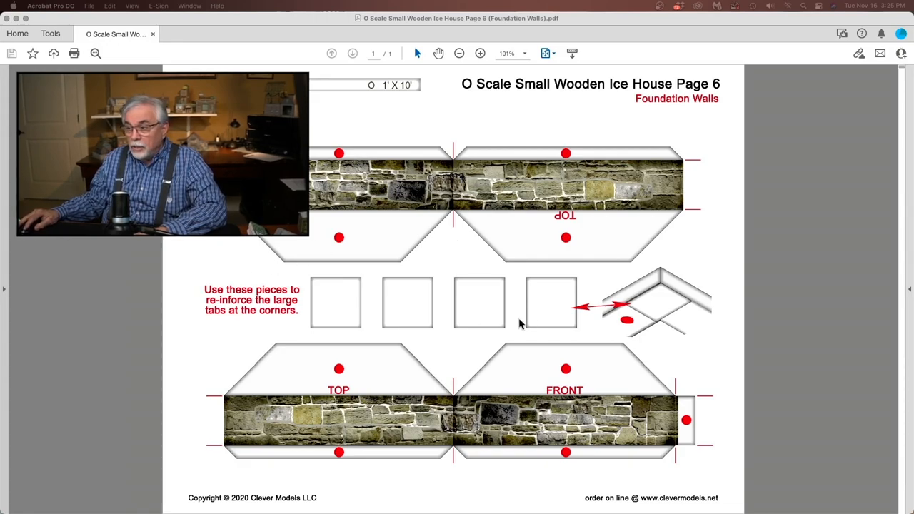
mouse_move(667, 474)
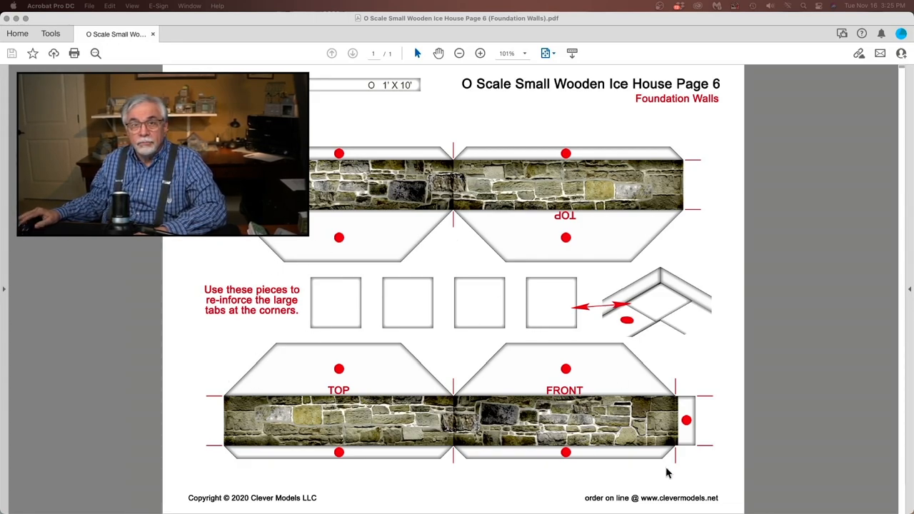